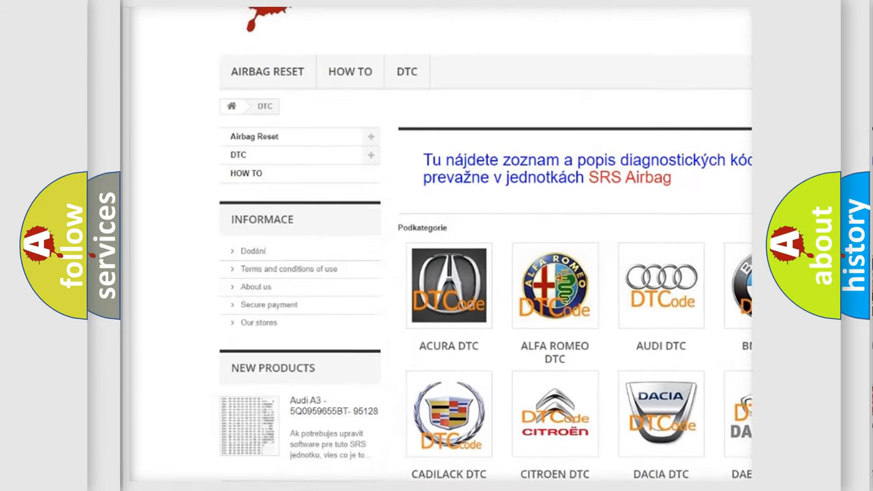
pyautogui.scroll(-3)
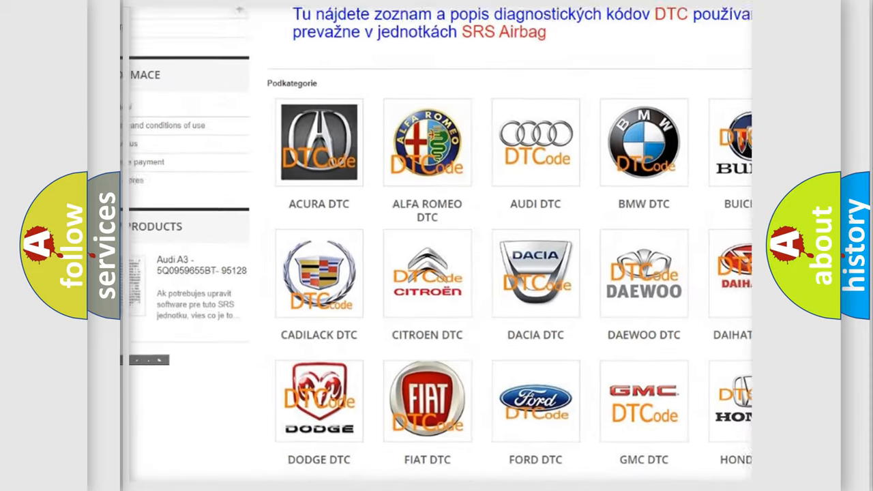
pyautogui.scroll(-3)
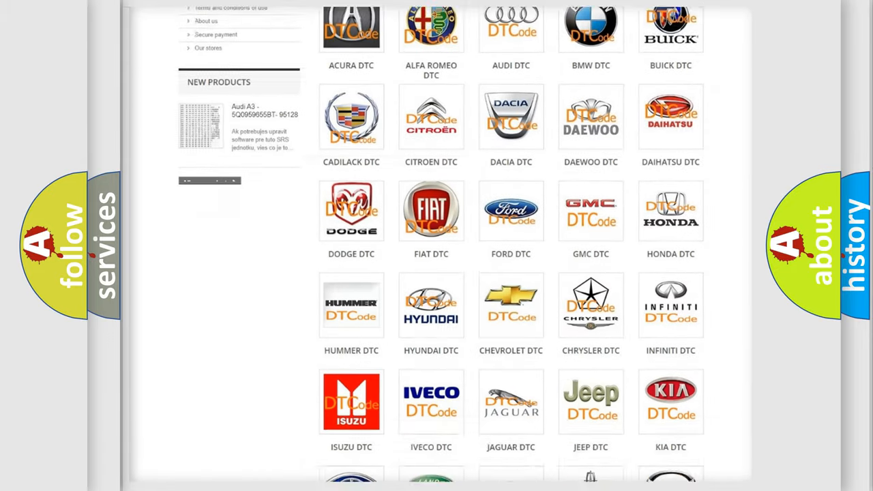
pyautogui.scroll(-3)
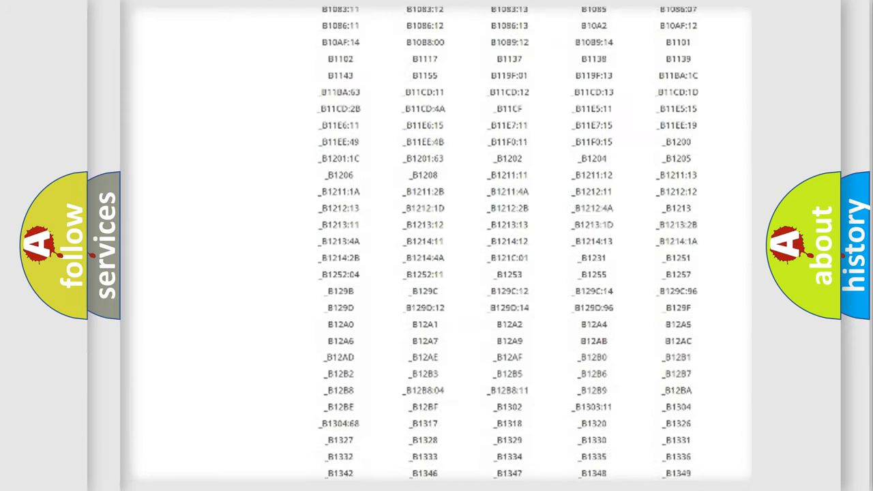
pyautogui.scroll(-3)
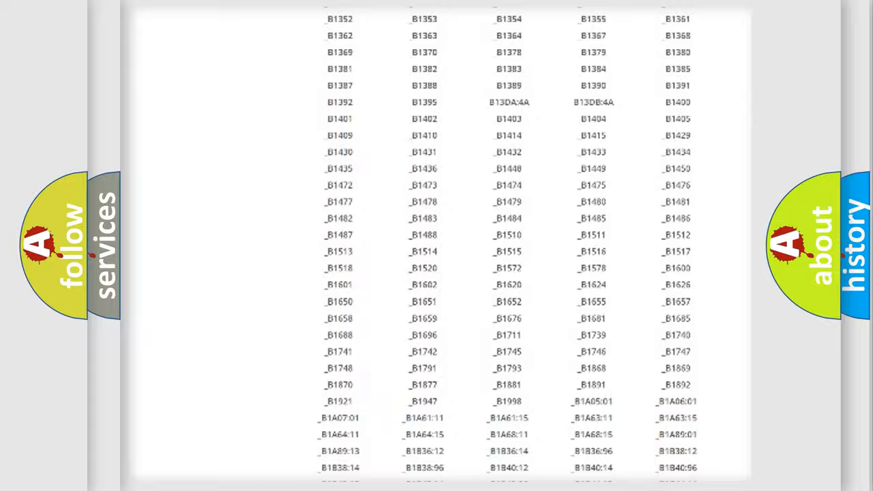